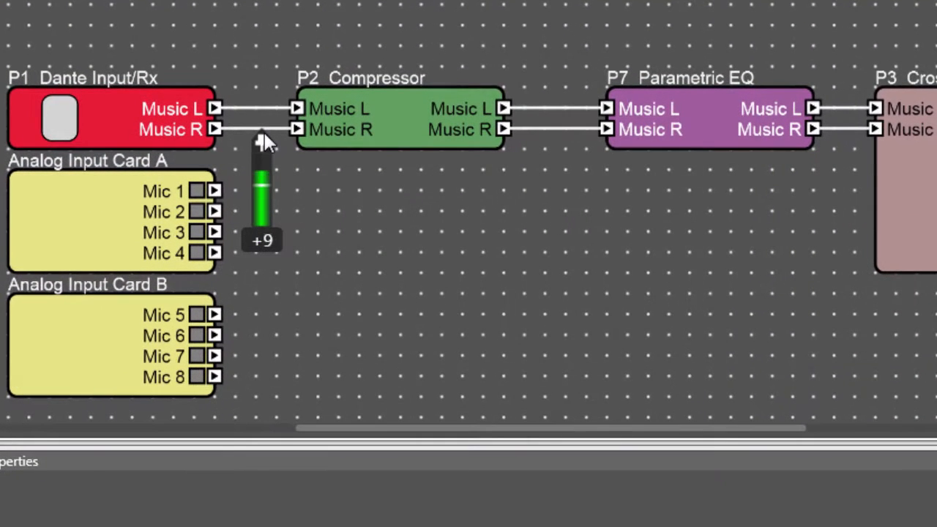
pyautogui.moveTo(366, 260)
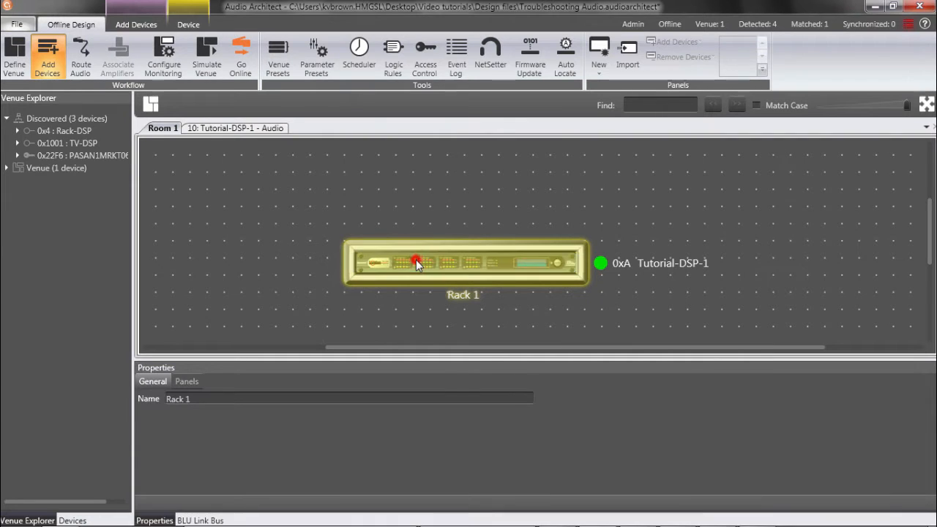
# Set Tutorial-DSP-1's Dynamic Meters property to 20 in its device properties
pyautogui.doubleClick(416, 262)
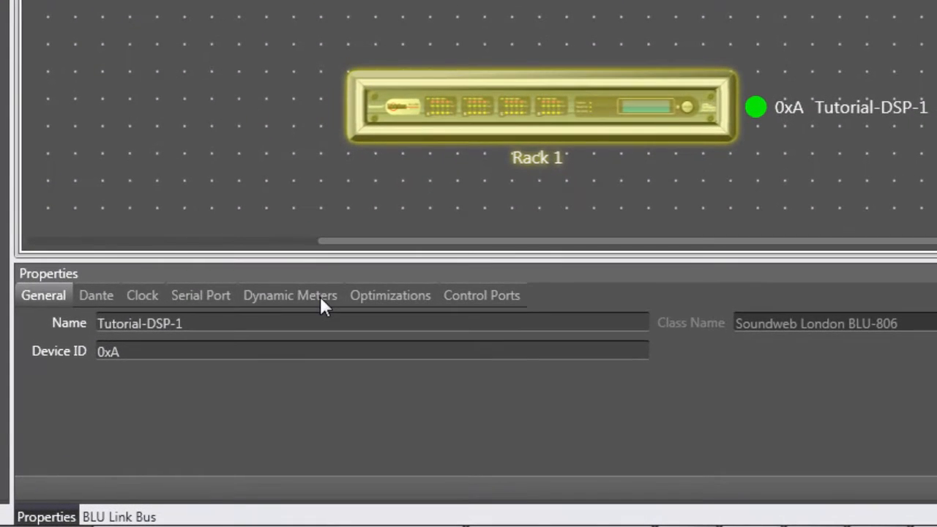
pyautogui.click(290, 296)
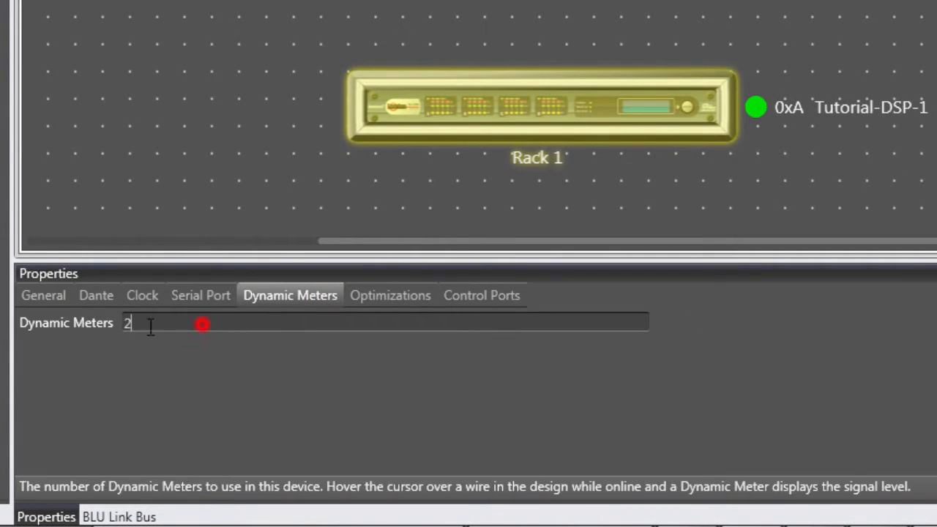
pyautogui.write('999')
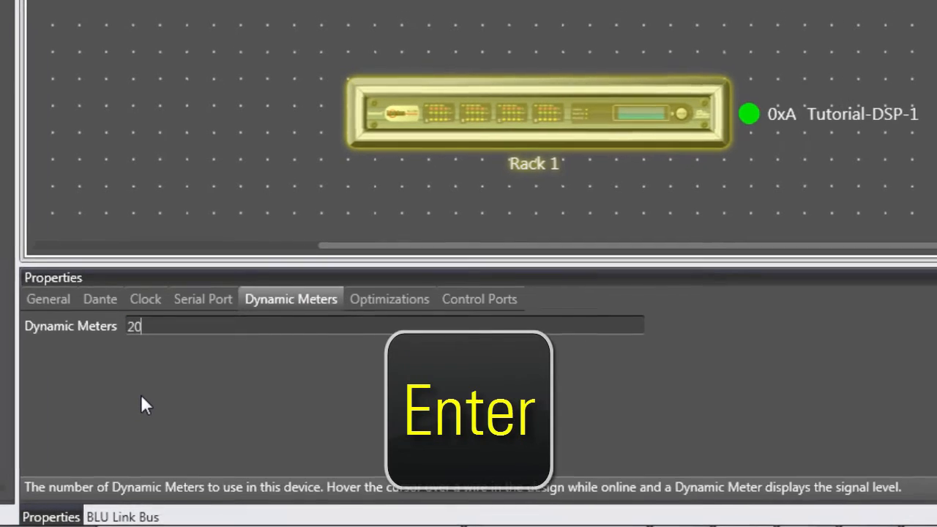
pyautogui.press('Enter')
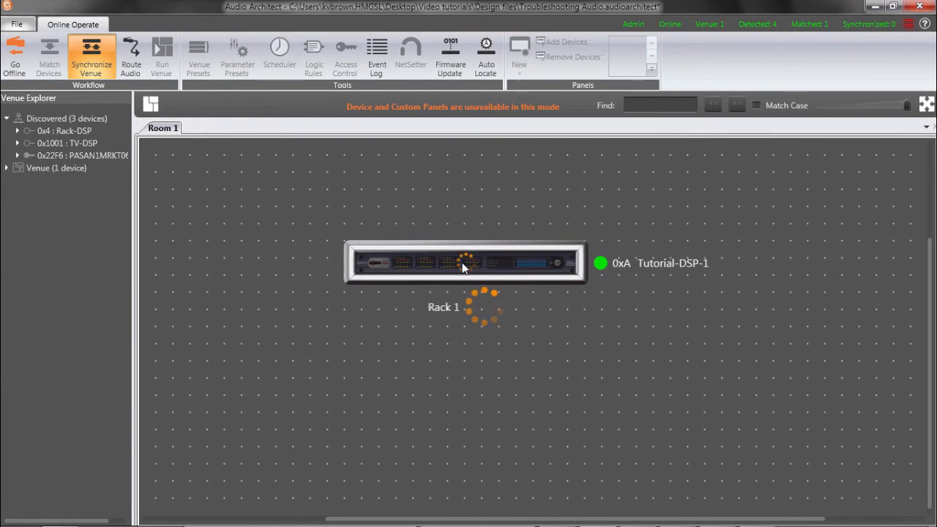
# Open Tutorial-DSP-1's audio design online with live wire meters showing
pyautogui.doubleClick(465, 262)
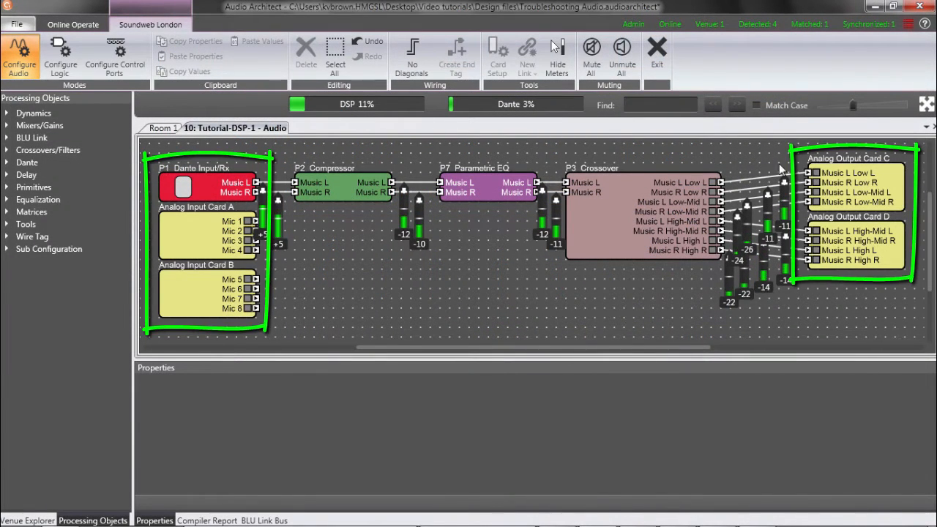
# View Analog Output Card C's live per-channel meters, then close its panel
pyautogui.doubleClick(849, 183)
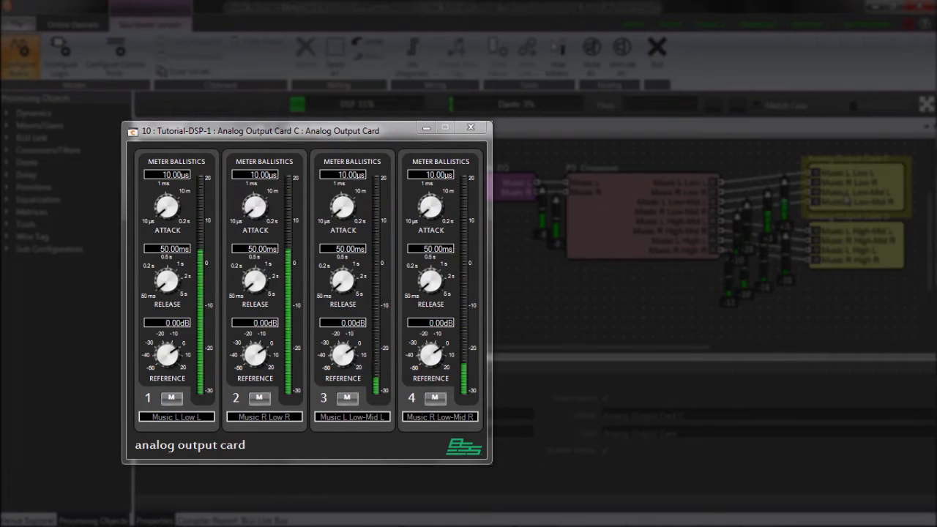
pyautogui.click(472, 126)
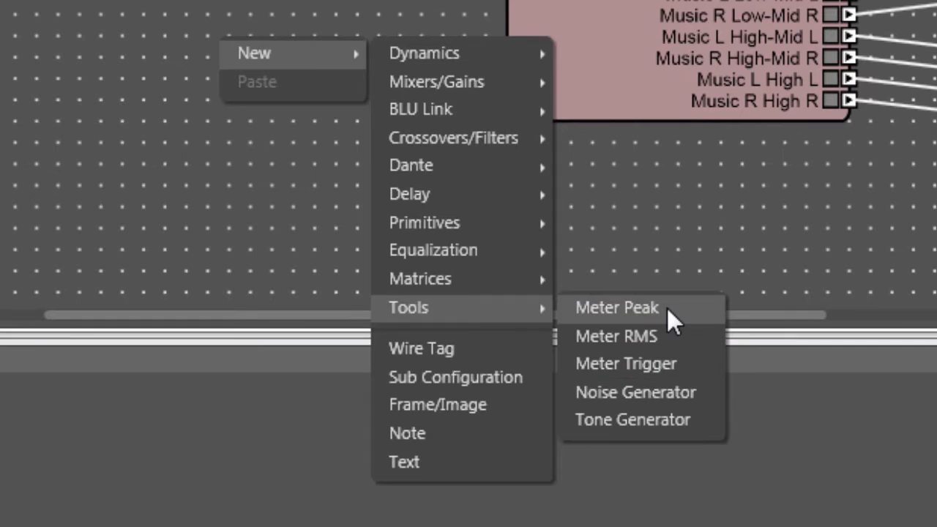
# Add a Meter Peak object from the Tools list to the design
pyautogui.click(617, 307)
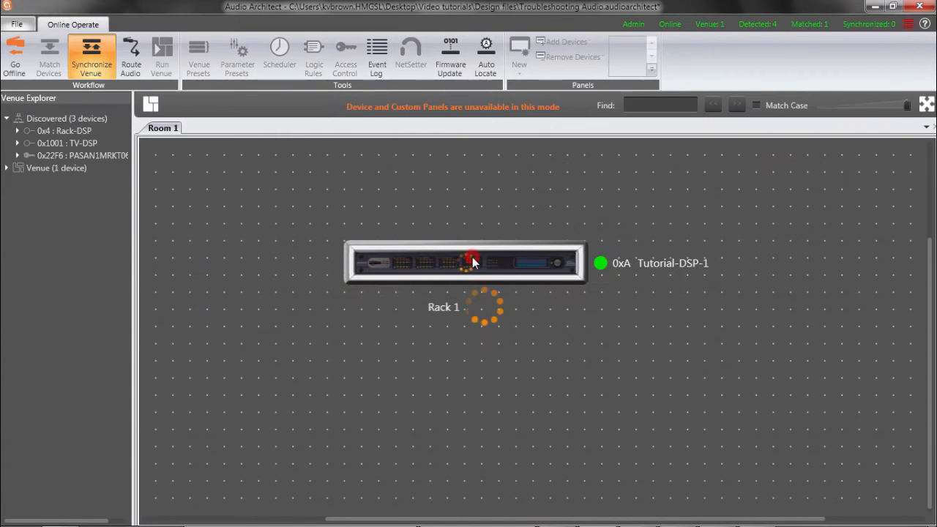
# Open the audio design showing the Meter Peak fed from the compressor's Music R output
pyautogui.doubleClick(466, 262)
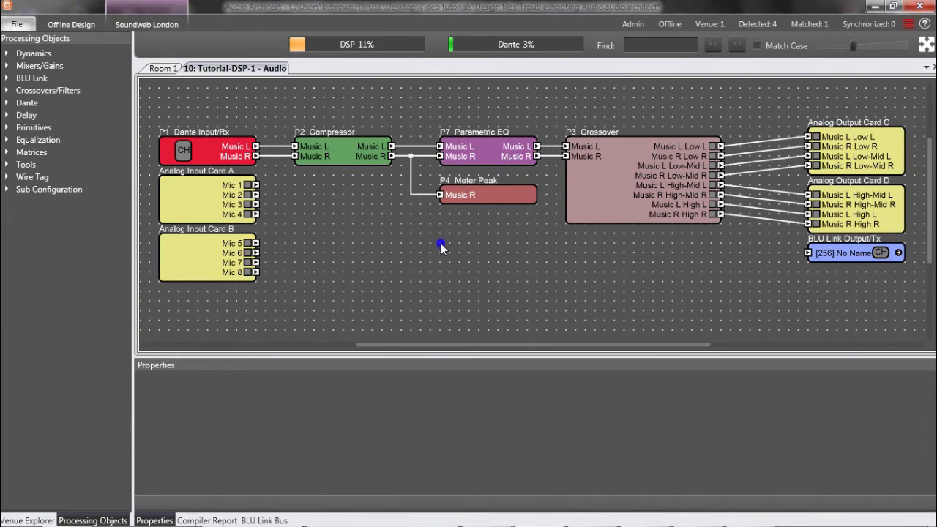
# Add a 4-channel Mixer (P5) combining Music L/R and Mic 1-2 into the BLU Link output
pyautogui.rightClick(441, 243)
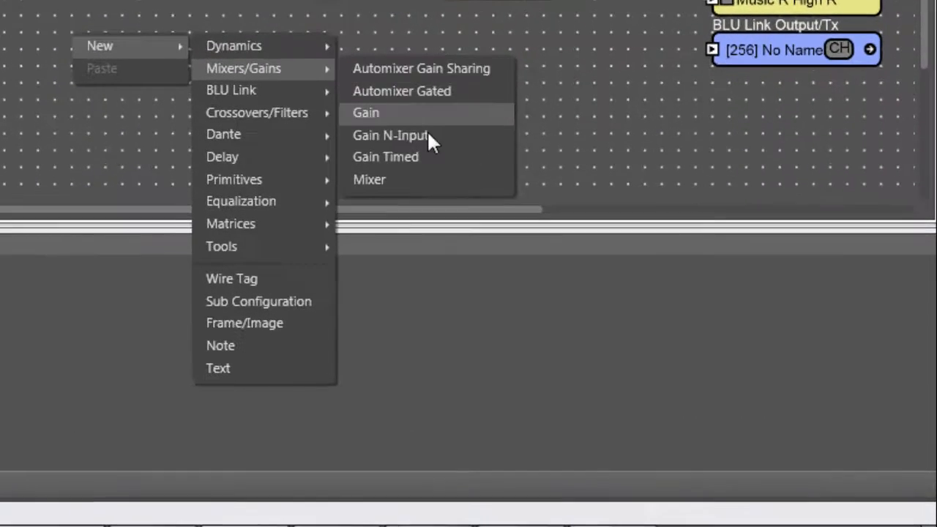
pyautogui.click(369, 178)
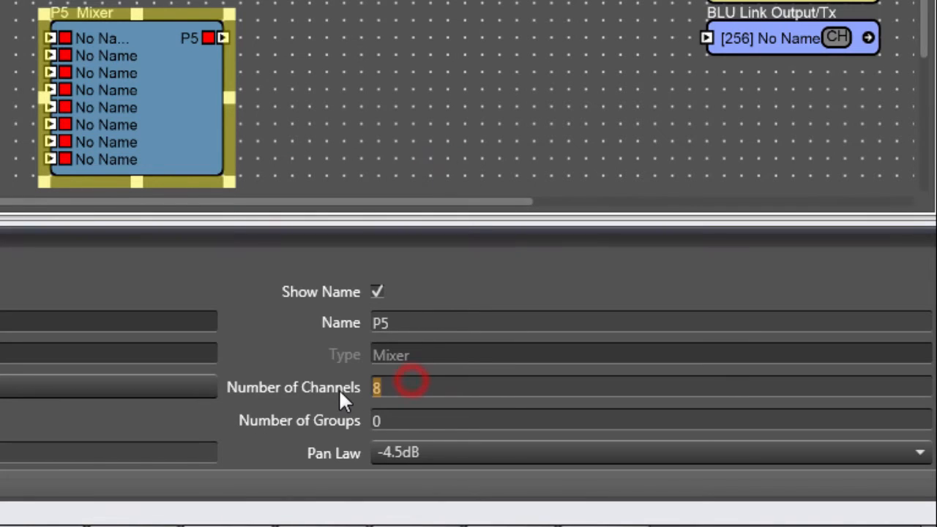
pyautogui.press('Enter')
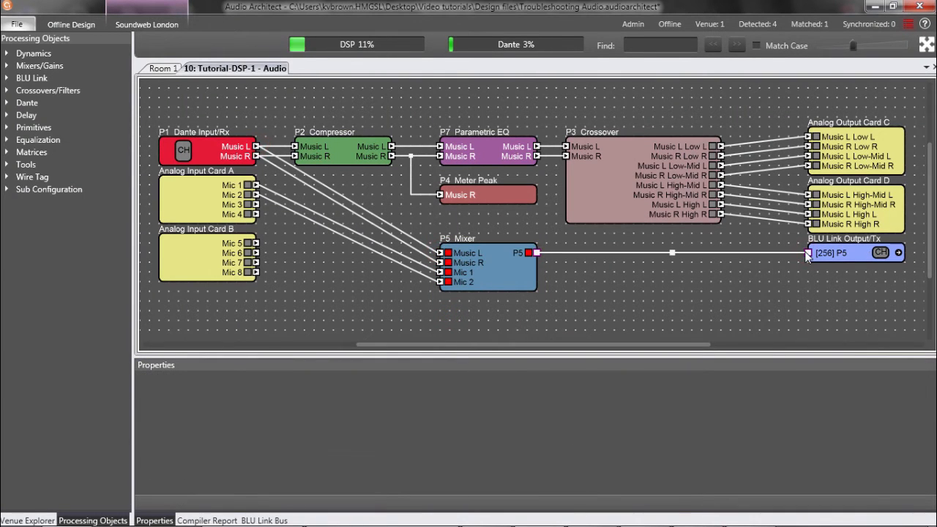
pyautogui.click(926, 44)
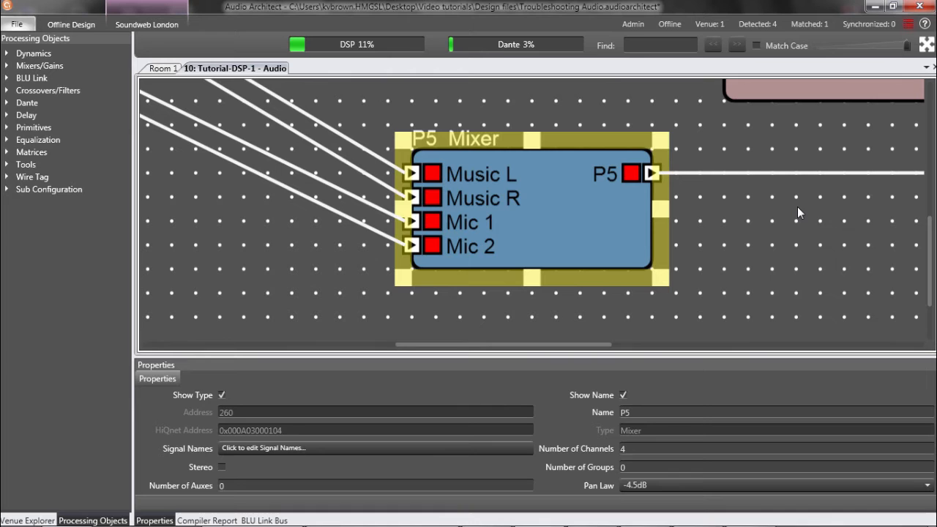
# Show the P5 Mixer's control panel with its four channel faders and mute buttons
pyautogui.click(611, 198)
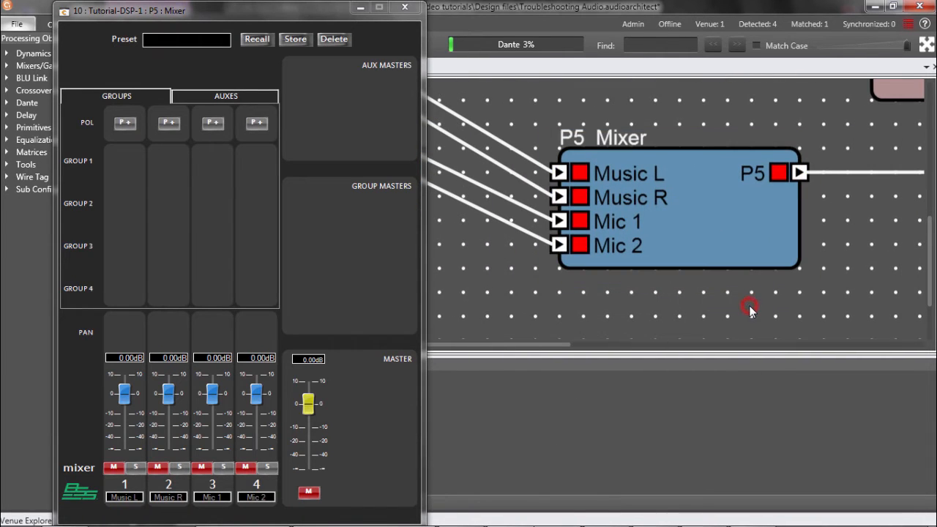
# Close the mixer panel and take the venue online to synchronize with Rack 1
pyautogui.click(115, 467)
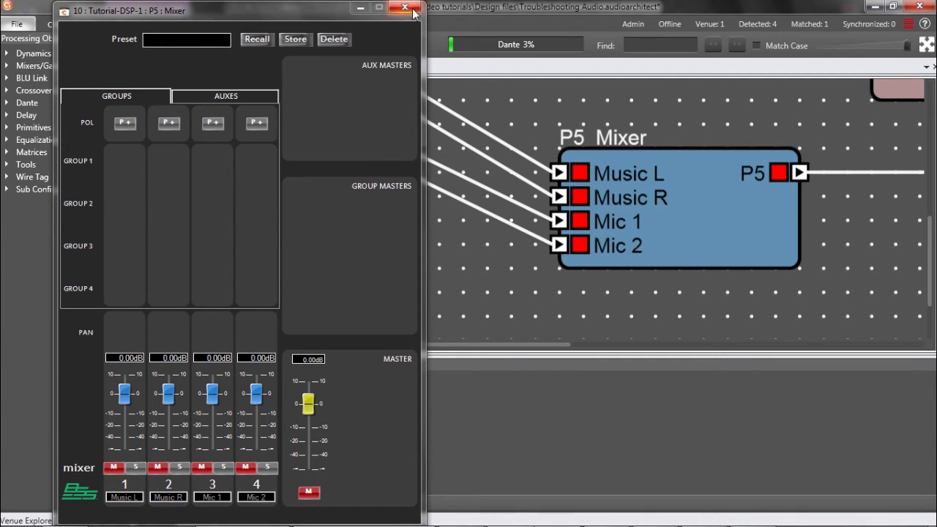
pyautogui.click(404, 9)
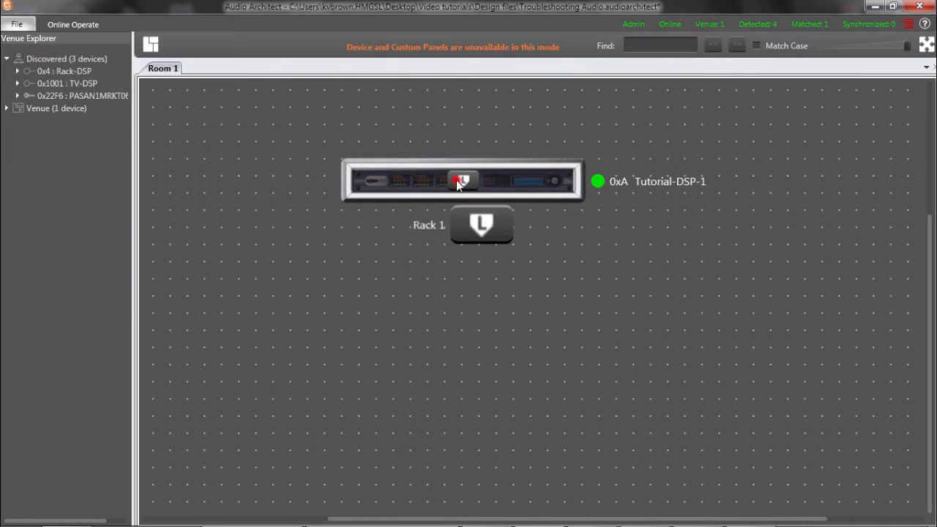
# Reopen the audio design online with live meters on the P5 Mixer's inputs and output
pyautogui.doubleClick(462, 182)
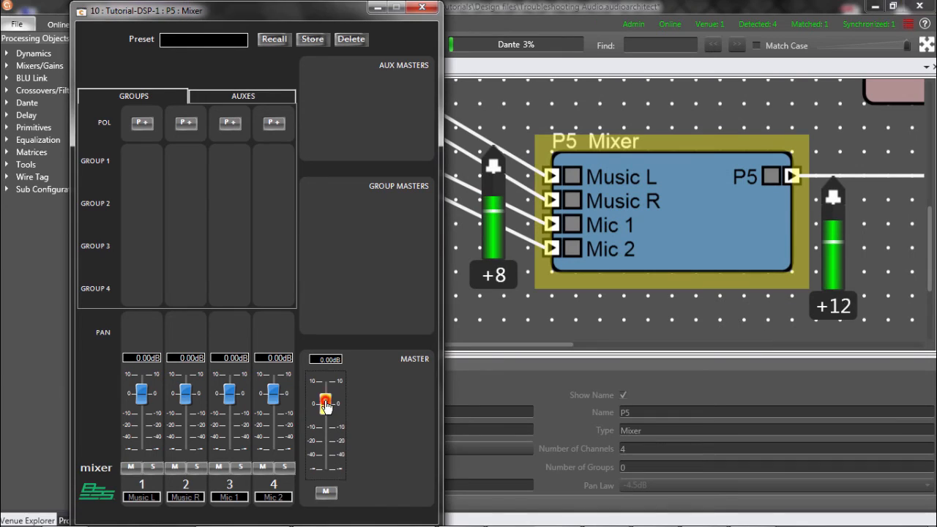
# Lower the mixer's master fader, then raise it so the output meter reaches about +16
pyautogui.moveTo(325, 404); pyautogui.dragTo(326, 463)
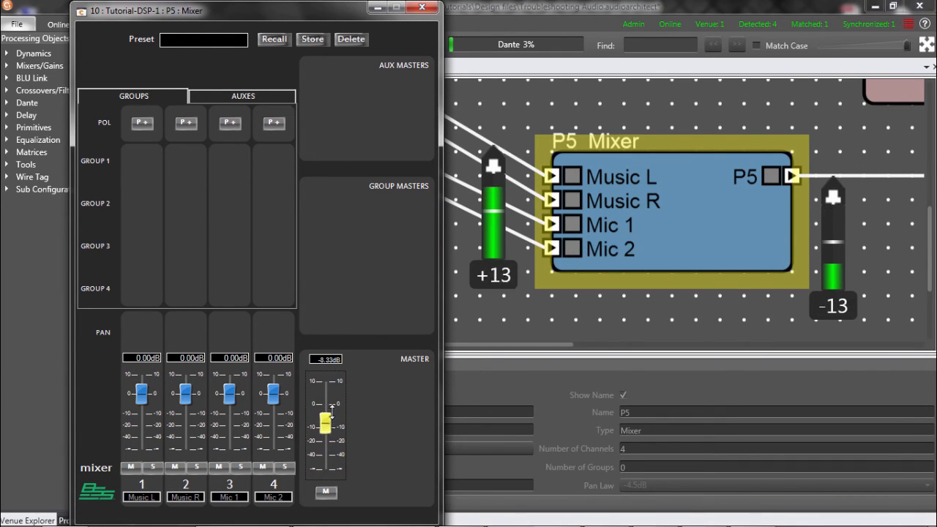
pyautogui.moveTo(325, 417); pyautogui.dragTo(325, 422)
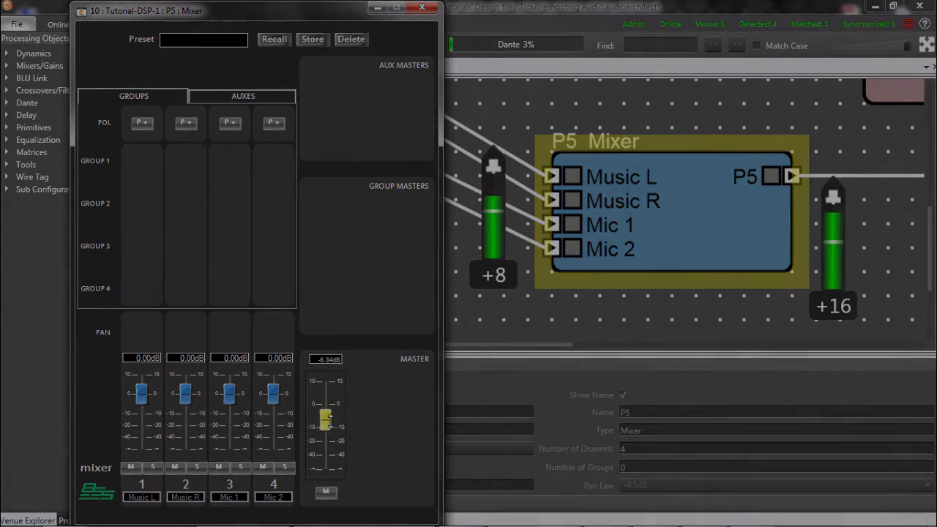